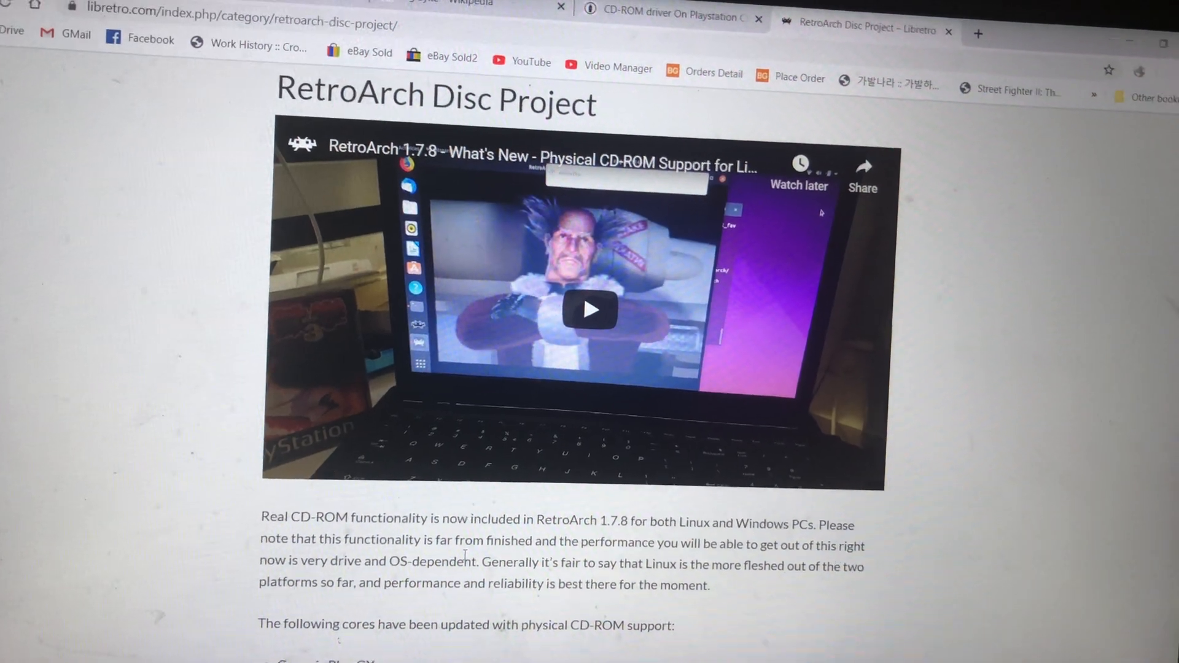
# Load the Beetle PSX core from the core list and return to the Main Menu.
pyautogui.scroll(-3)
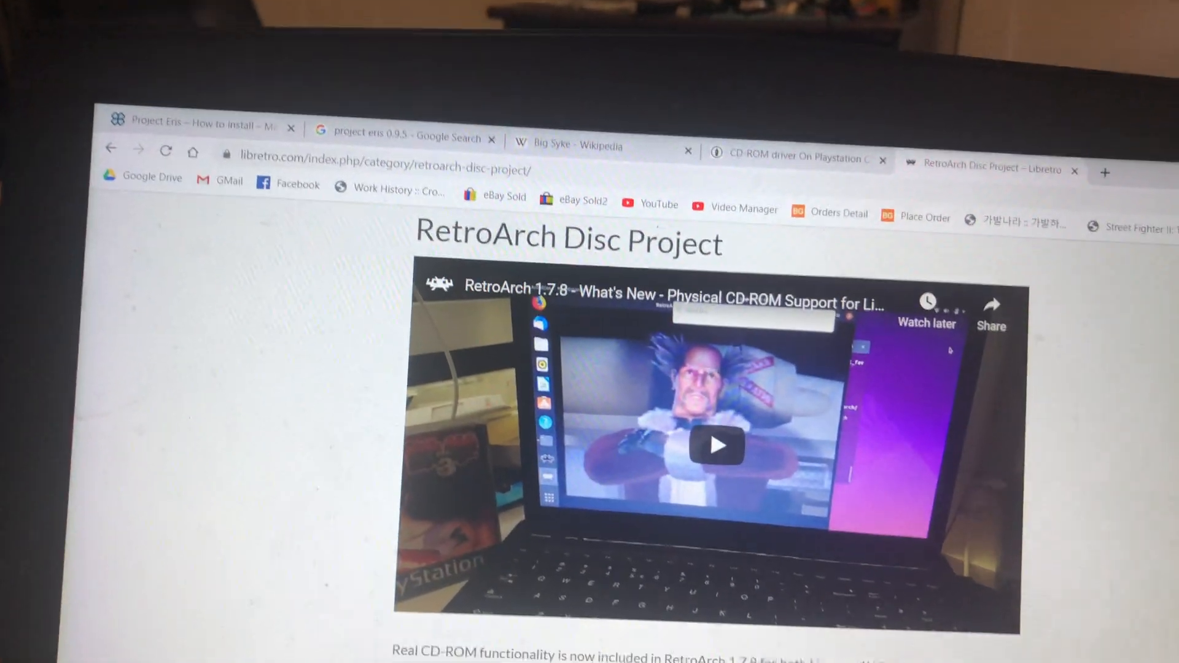
pyautogui.scroll(-3)
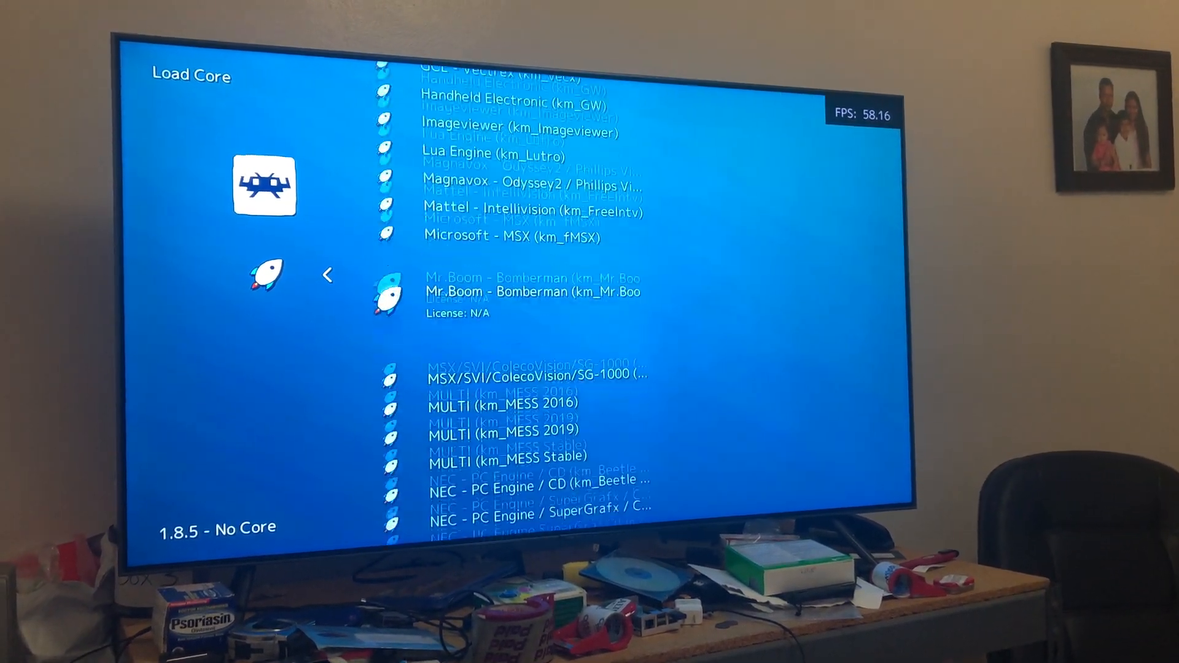
pyautogui.scroll(-3)
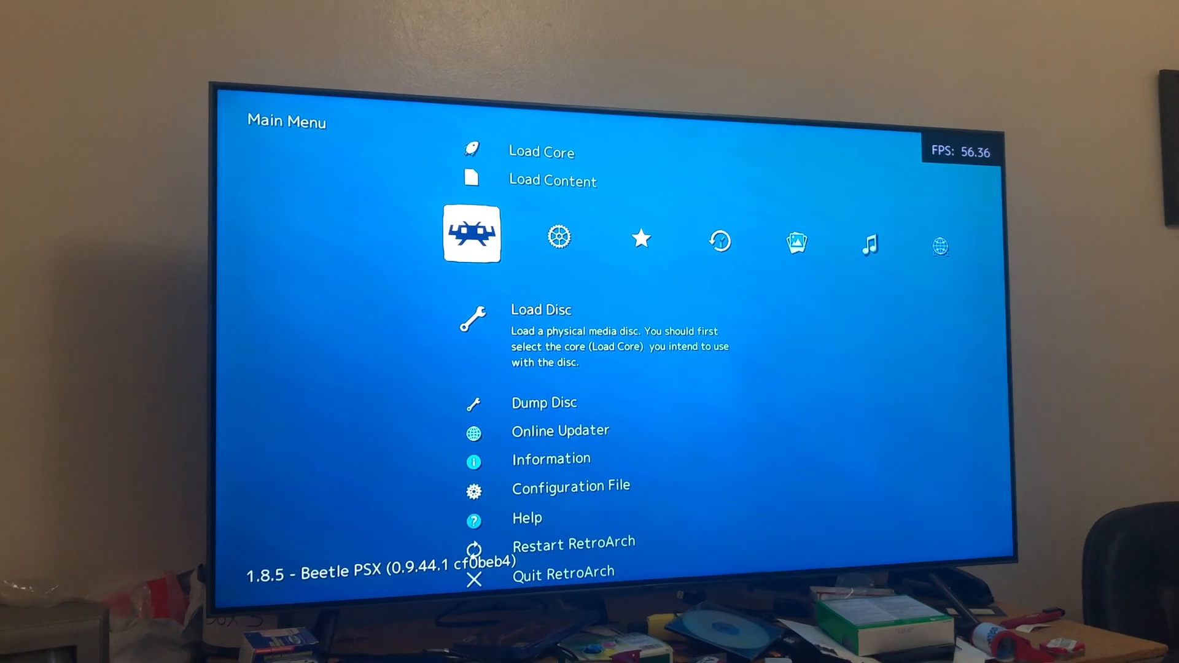
pyautogui.click(540, 309)
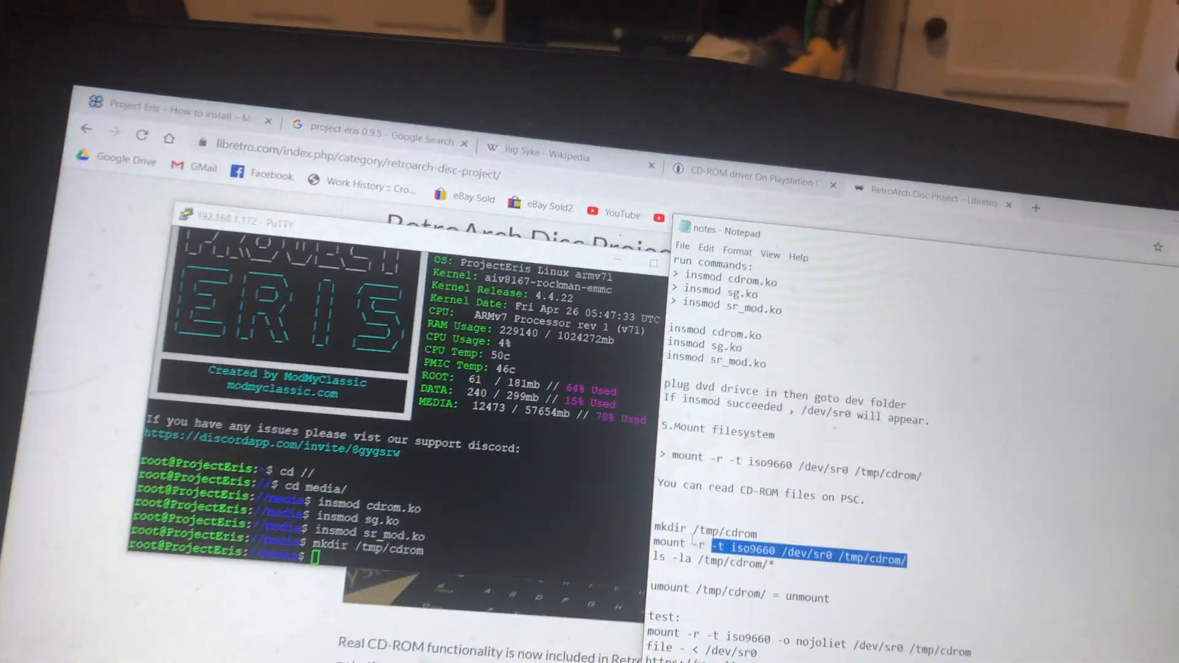
# Paste the insmod cdrom/sg/sr_mod and mkdir /tmp/cdrom commands into PuTTY.
pyautogui.rightClick(775, 597)
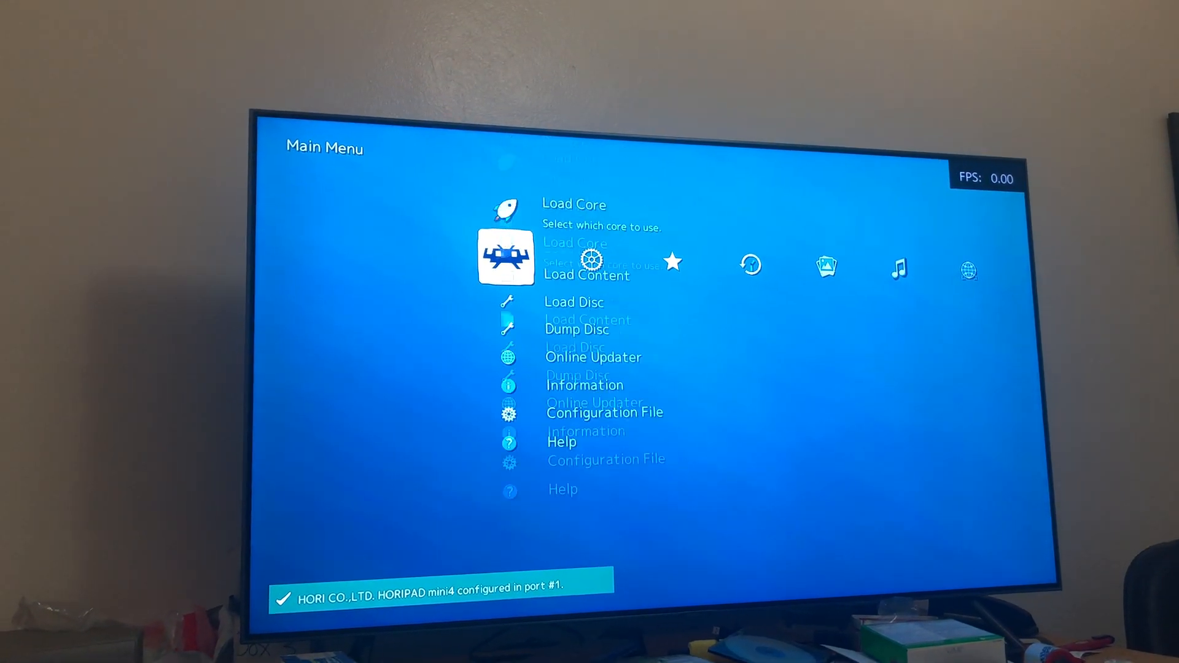
# Return to RetroArch's Main Menu with the HORIPAD mini4 configured in port #1.
pyautogui.click(587, 274)
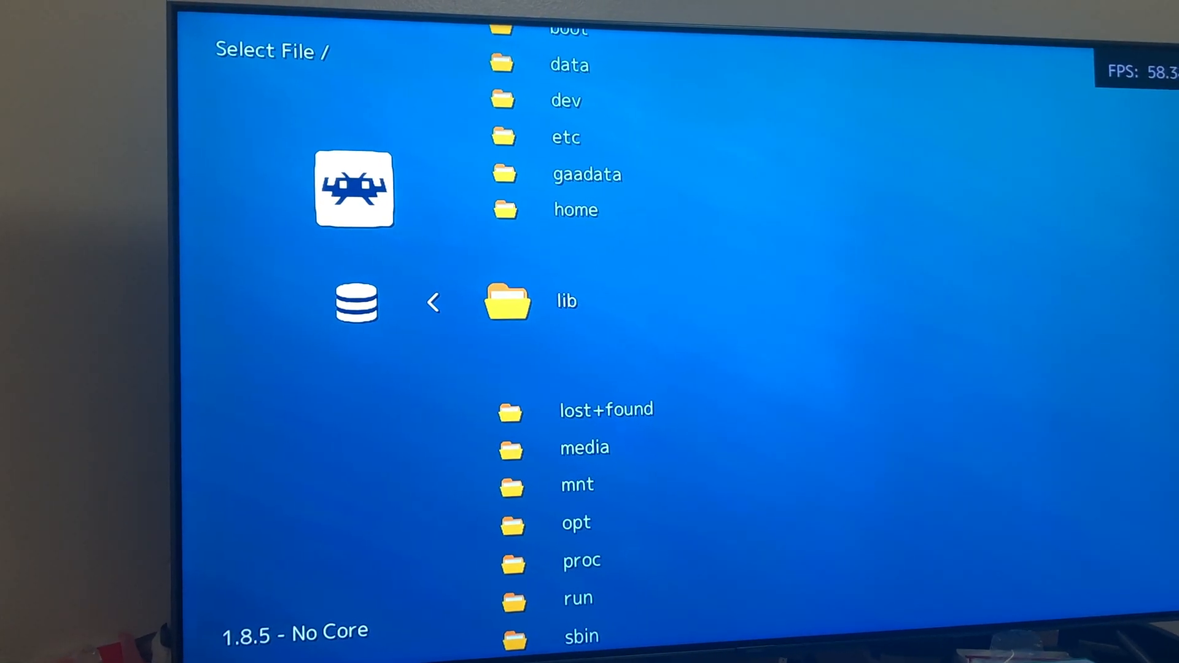
# Scroll through the root '/' folder list in the Load Content file browser.
pyautogui.scroll(-3)
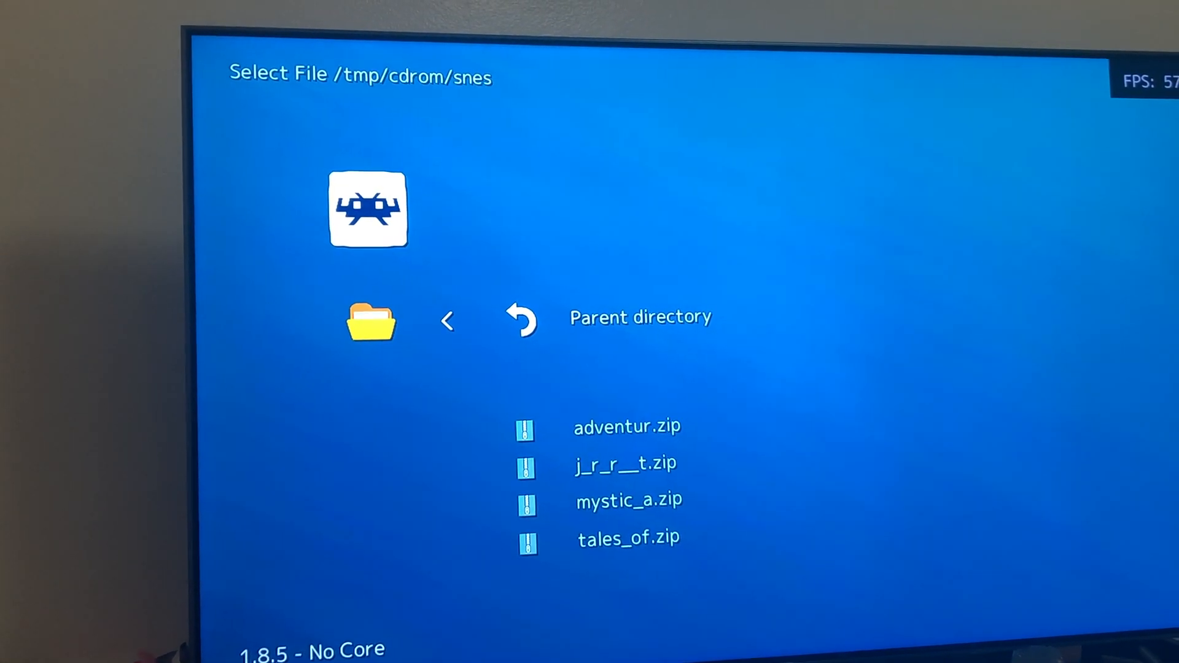
# Browse into /tmp/cdrom/snes to reveal the four SNES game zips.
pyautogui.click(629, 539)
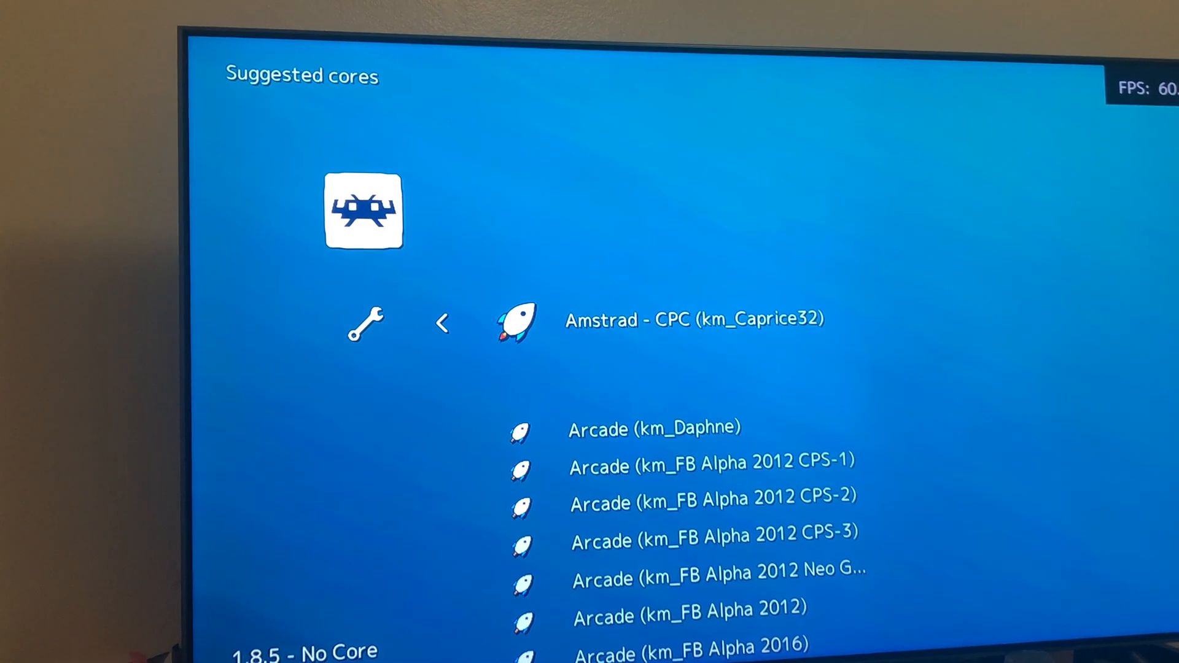
# Run the game with the Nintendo - SNES / Famicom (Snes9x) suggested core.
pyautogui.scroll(-3)
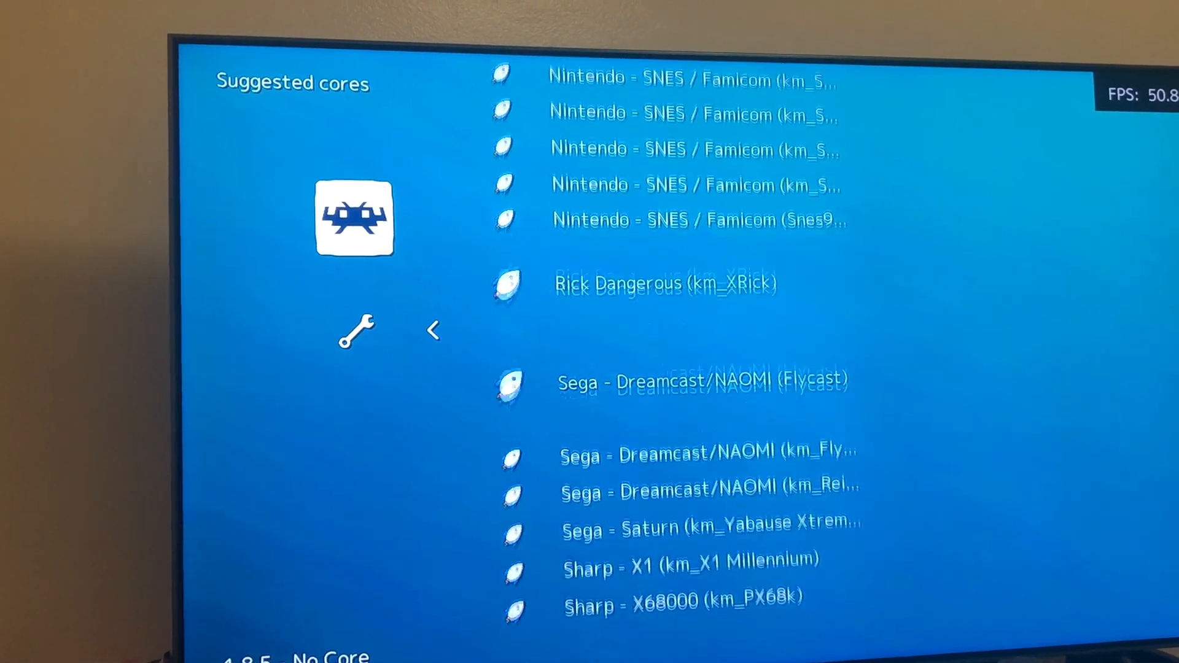
pyautogui.scroll(-3)
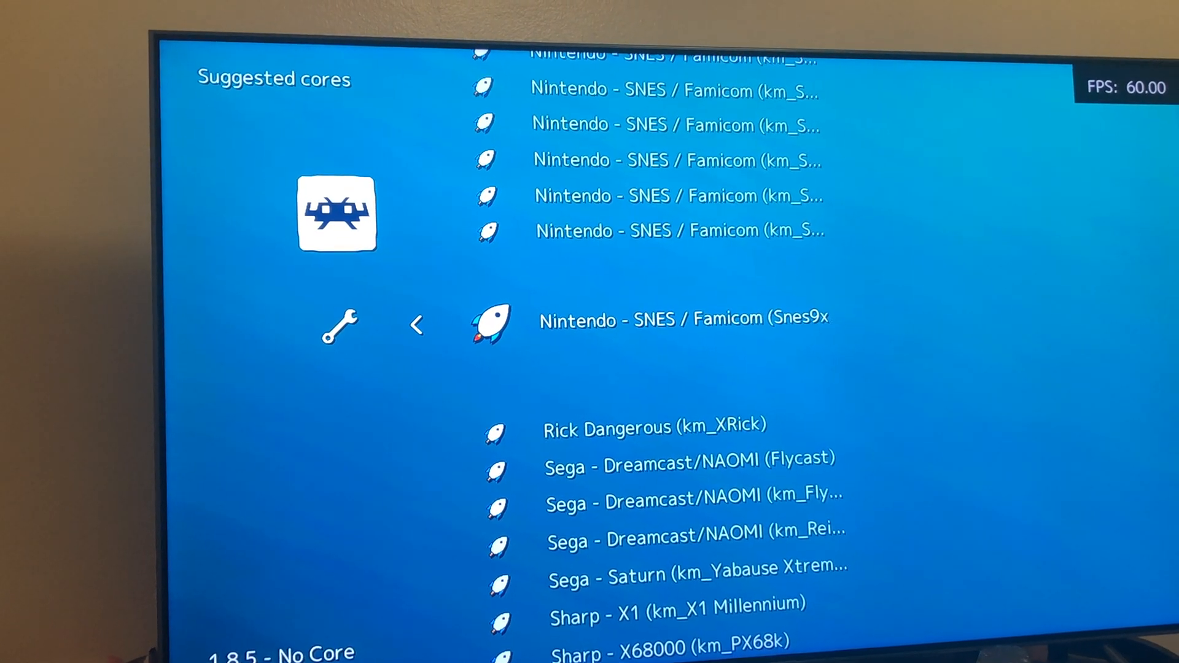
pyautogui.click(684, 320)
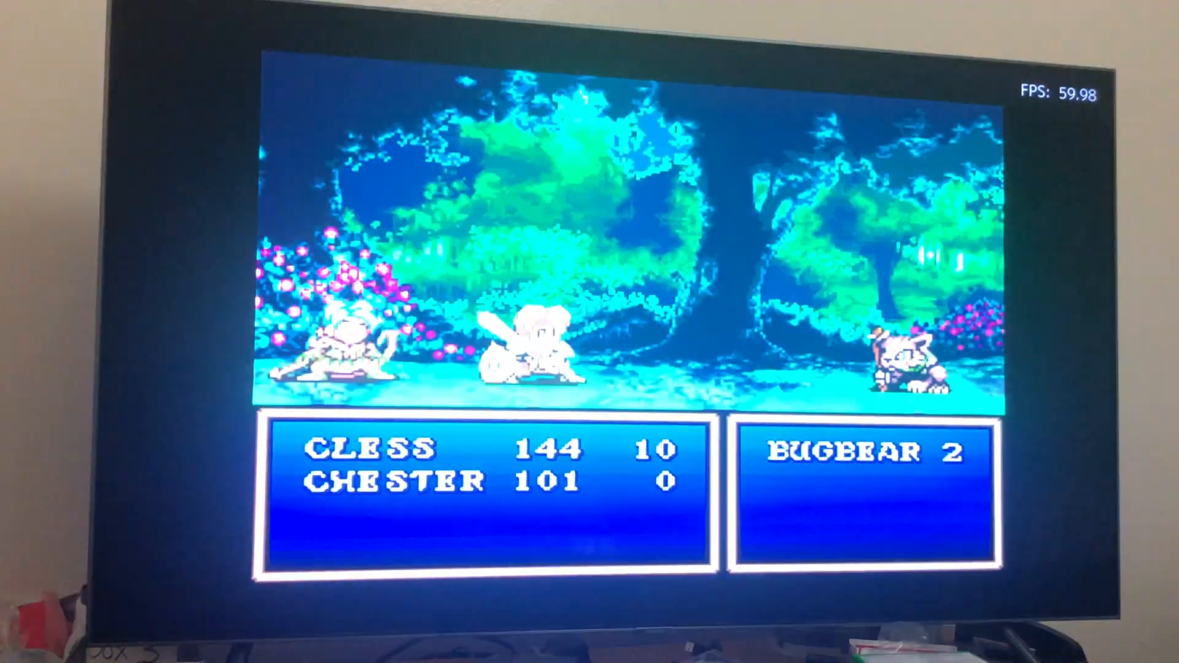
# Leave the Tales of Phantasia battle and return to the RetroArch menu with F1.
pyautogui.press('F1')
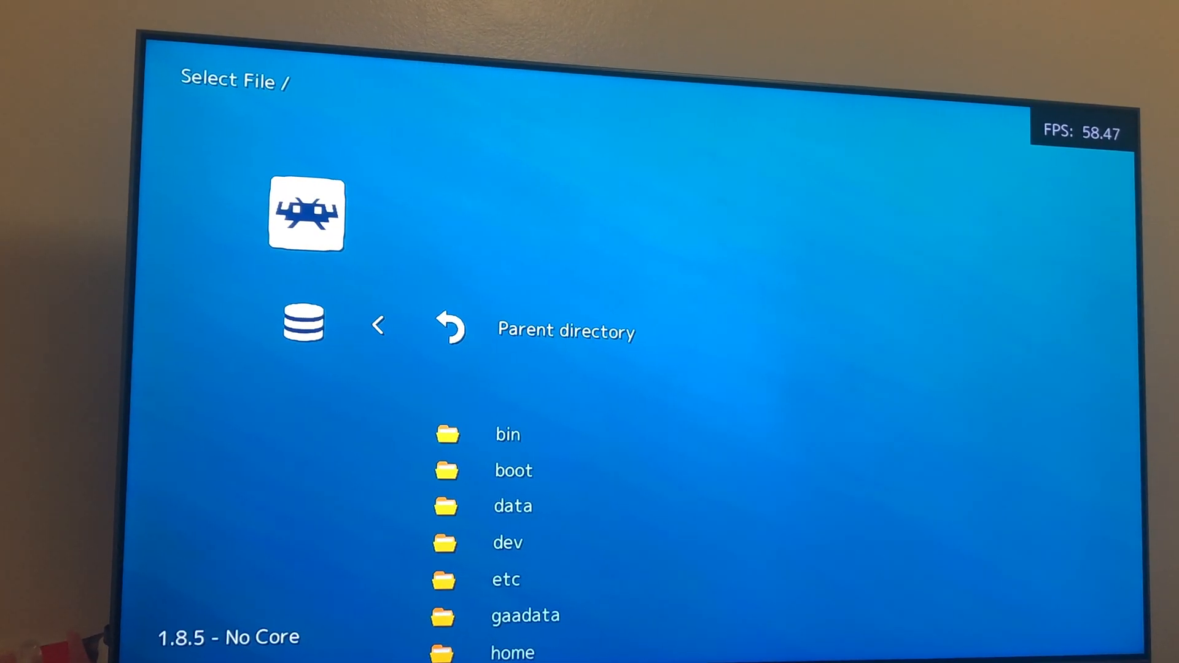
# Select nba_hang.pbp from /tmp/cdrom/psx to list suggested PlayStation cores.
pyautogui.scroll(-3)
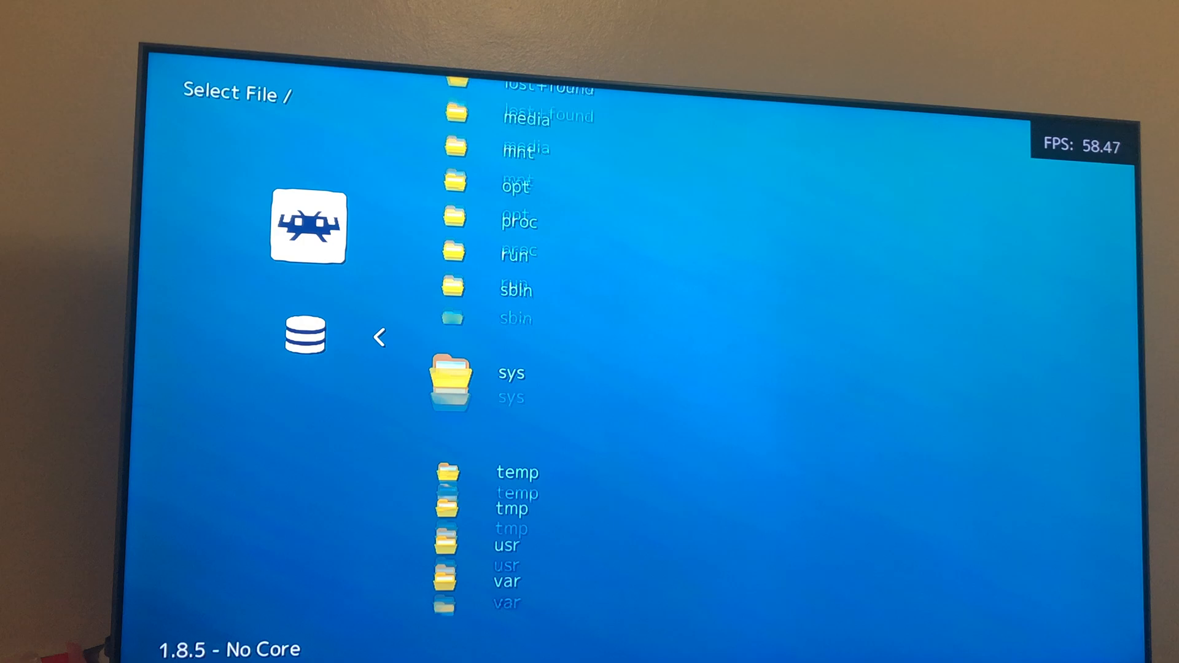
pyautogui.scroll(-3)
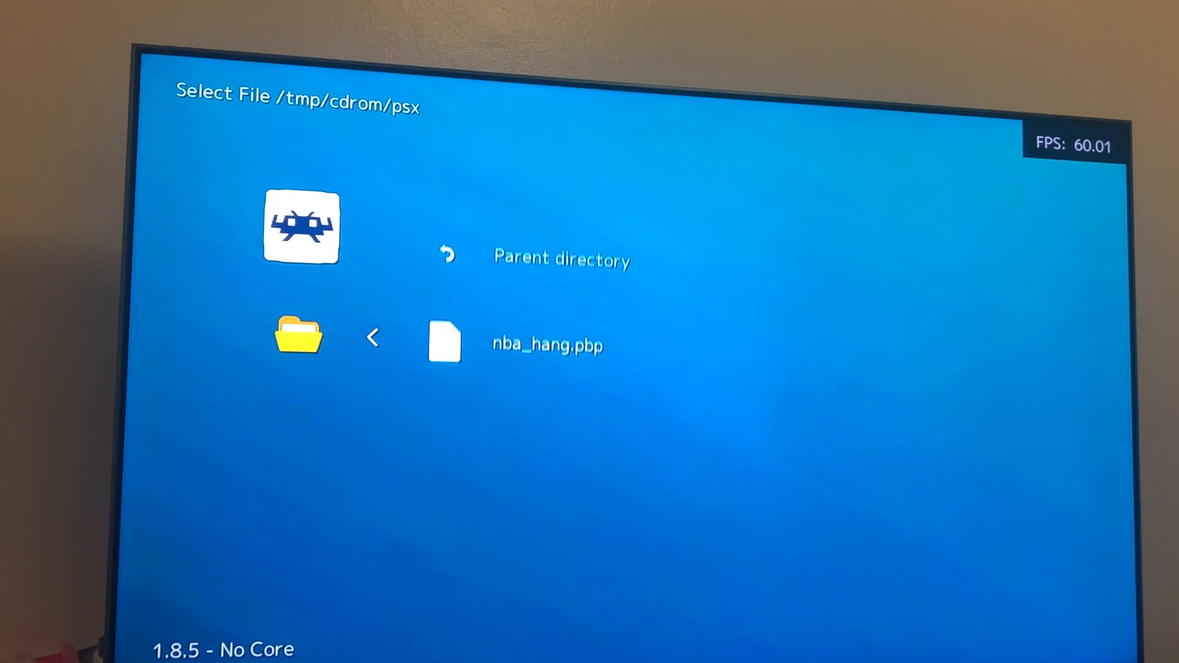
pyautogui.click(546, 344)
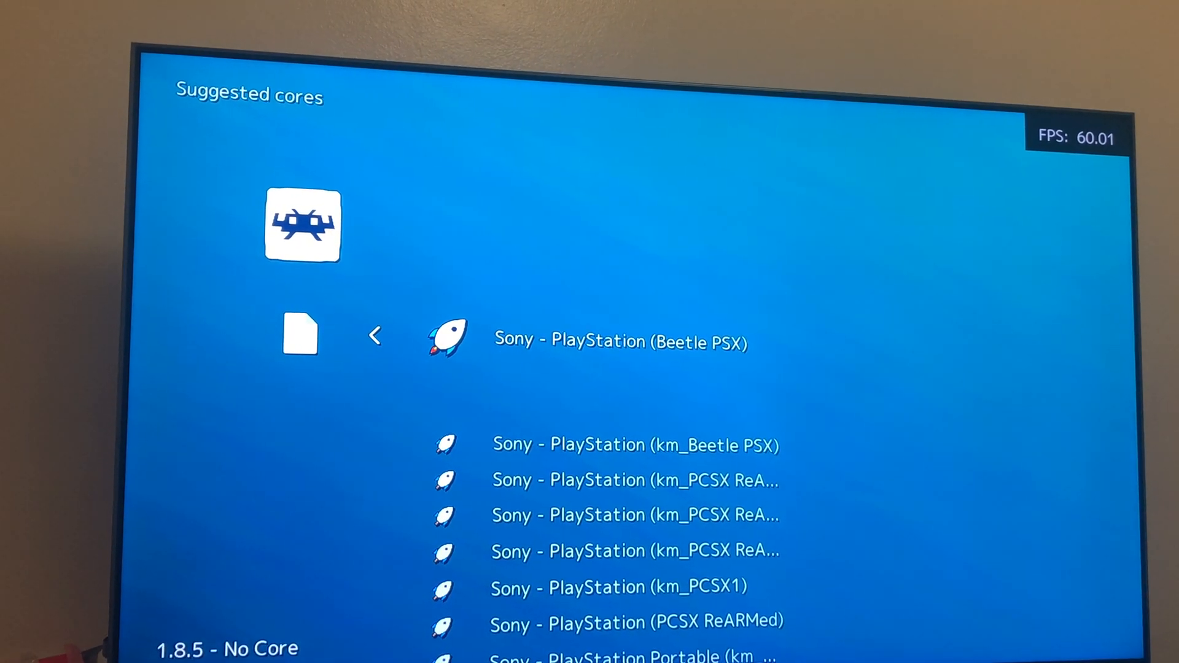